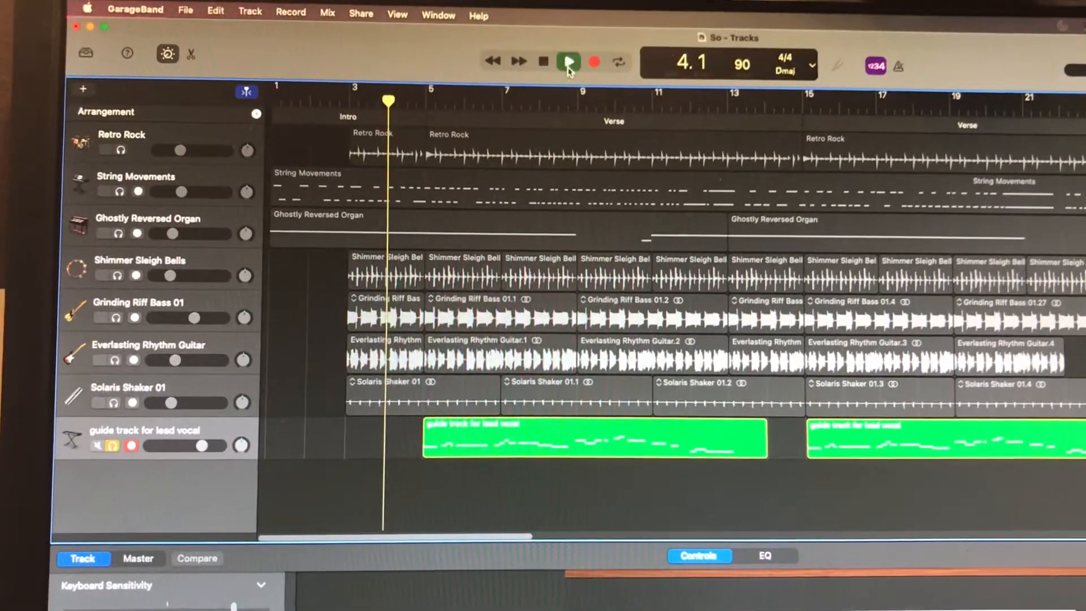
- Start playback so the green lead-vocal guide track plays through the intro into the verse
click(567, 63)
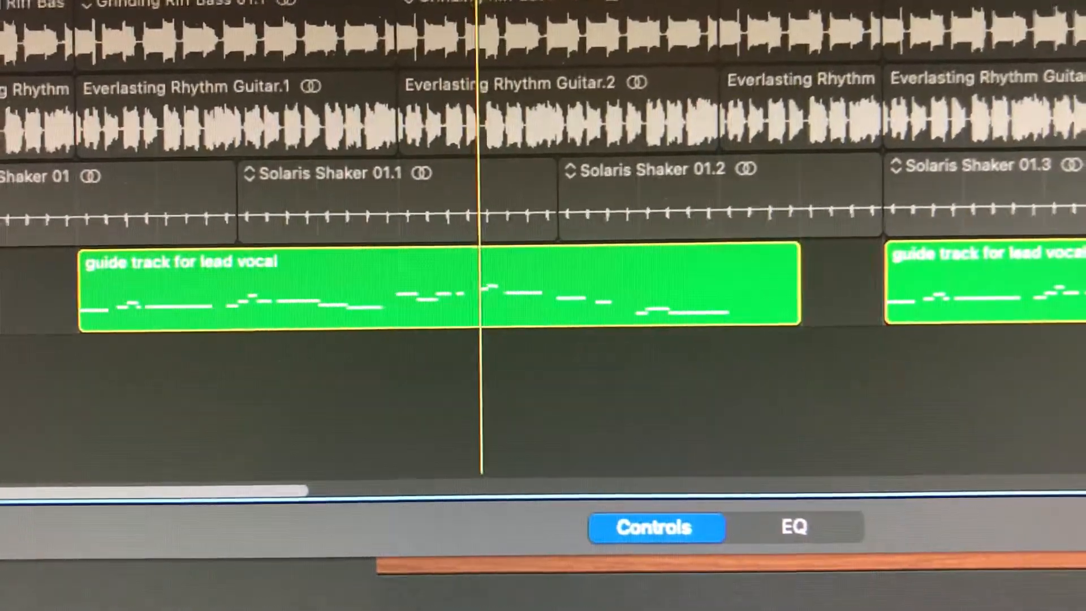
scroll(down, 3)
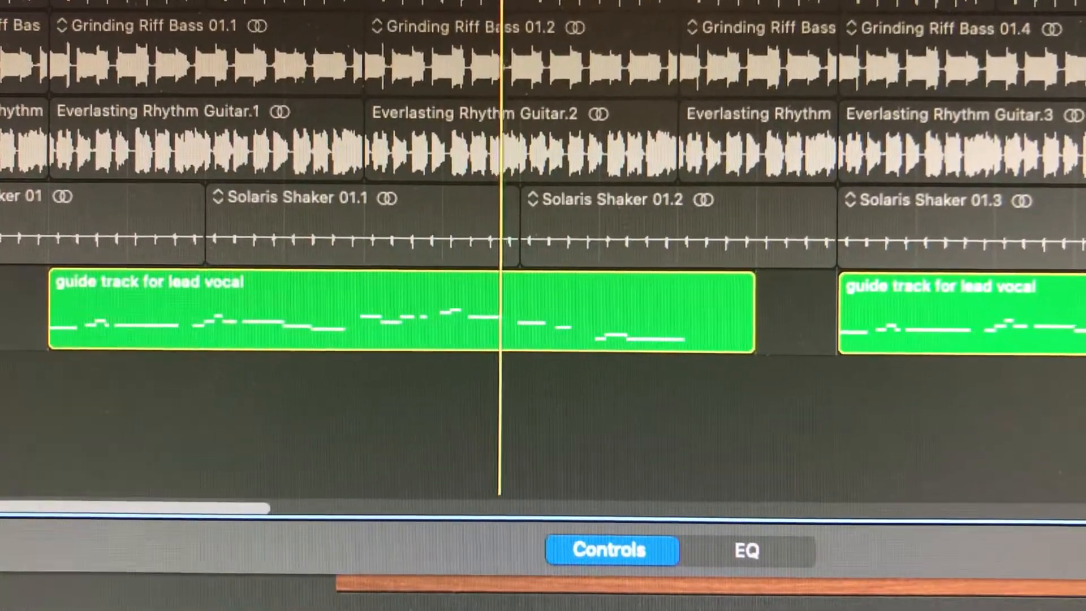